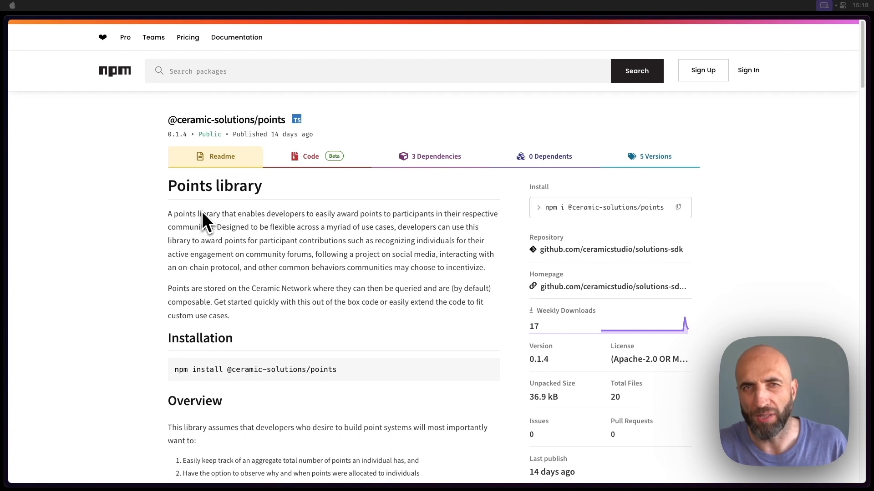
mouse_move(205, 226)
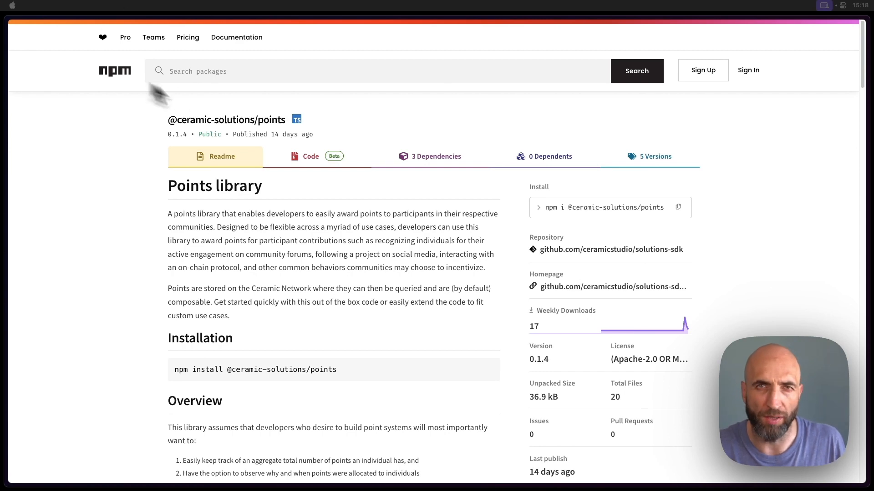
Clone ceramicstudio/points-example, create .env from .env.example, and open the project with 'cursor .'
scroll("down", 3)
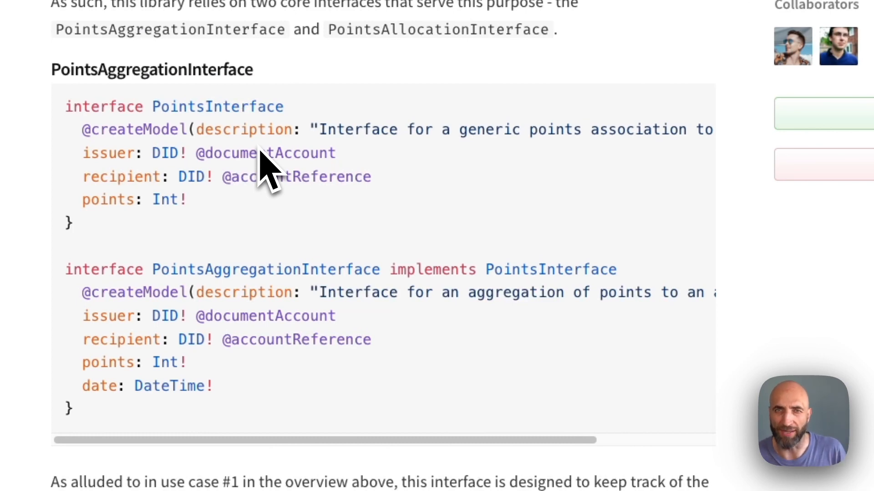
mouse_move(270, 178)
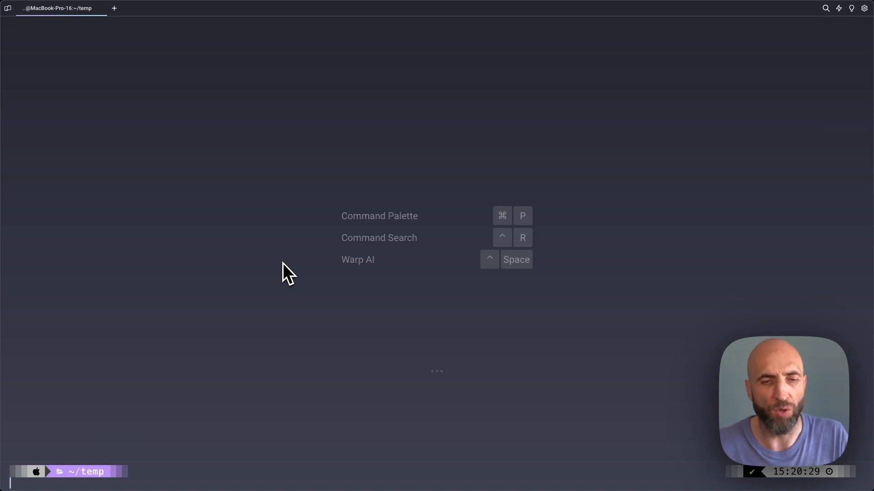
type("git clone https://github.com/ceramicstudio/points-example && cd points-example")
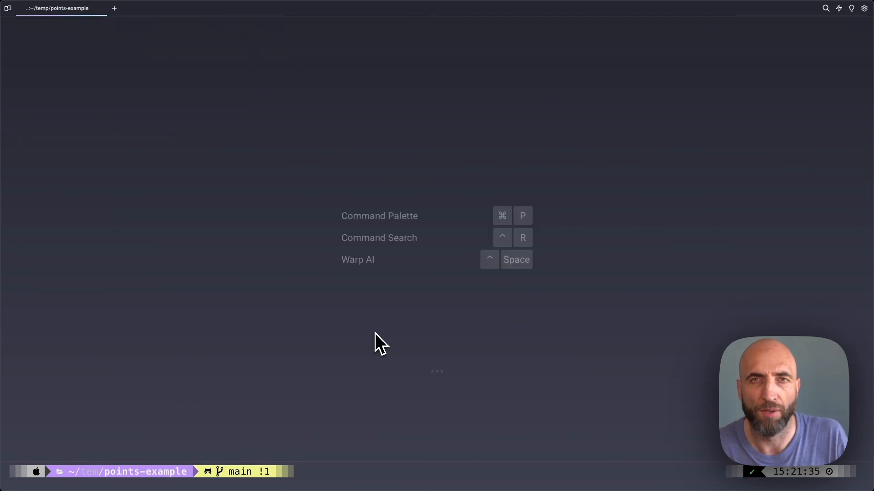
type("cp .env.example .env")
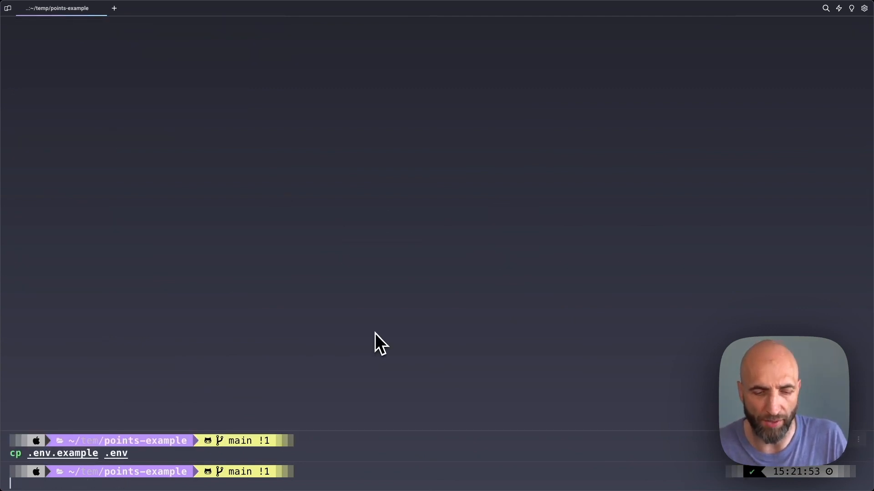
type("cursor .")
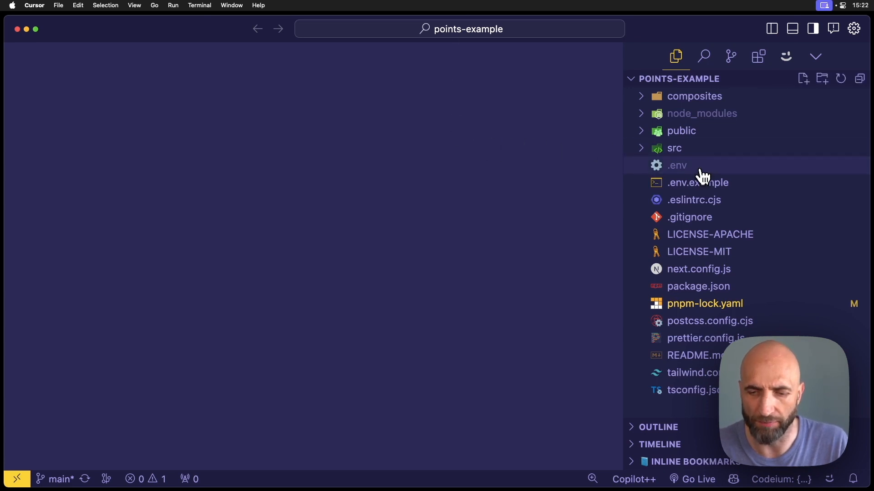
Open .env and scroll through the empty NextAuth, Discord client and Ceramic key variables
left_click(677, 165)
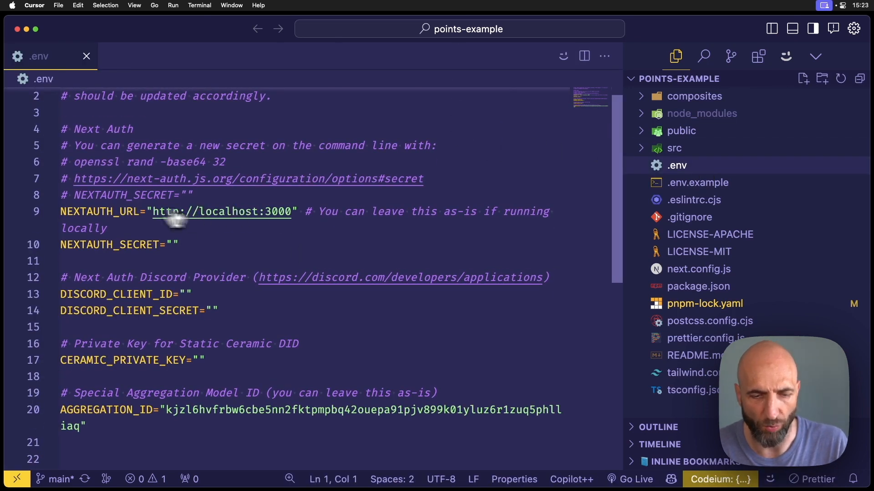
scroll("down", 3)
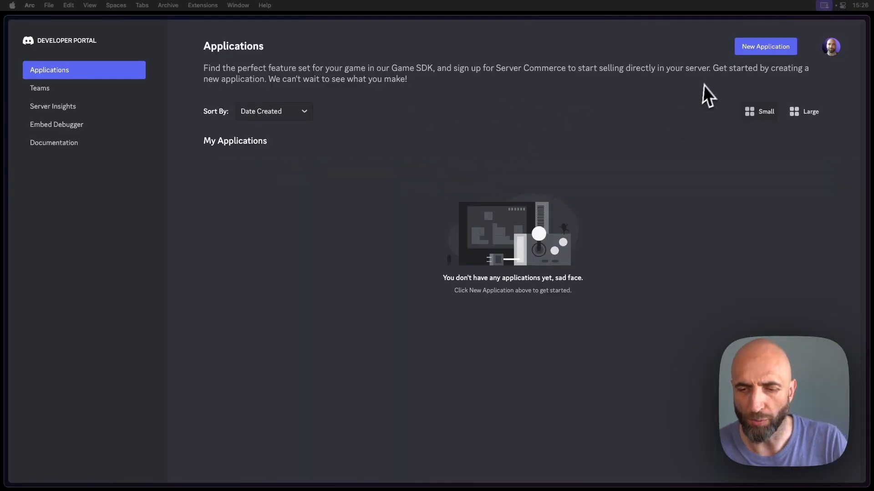
Create a new Discord application named CeramicPoints, accepting the developer terms
left_click(765, 46)
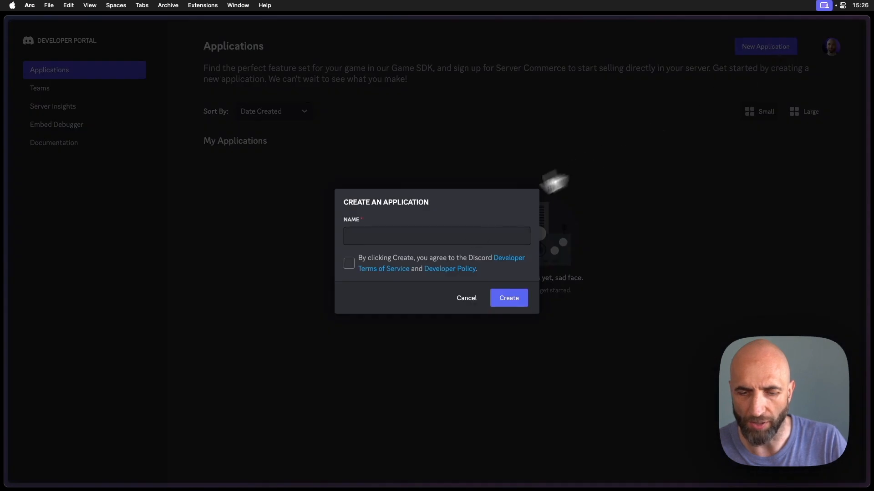
type("CeramicPoints")
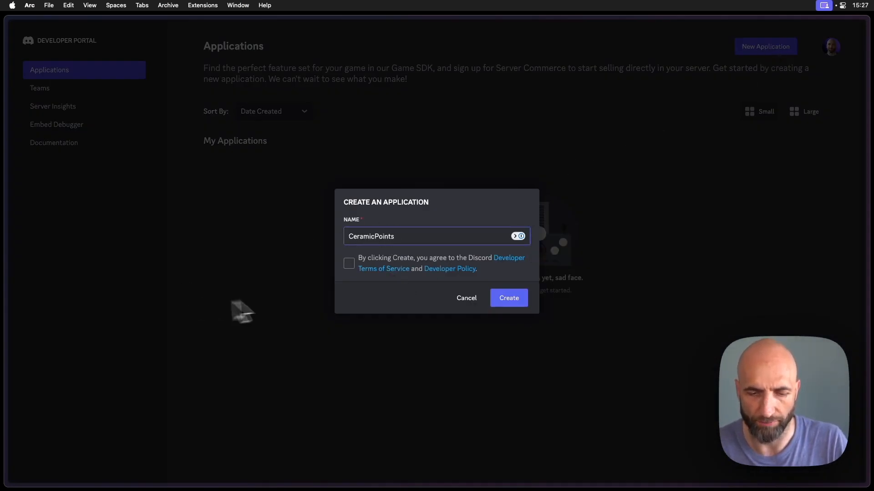
left_click(348, 264)
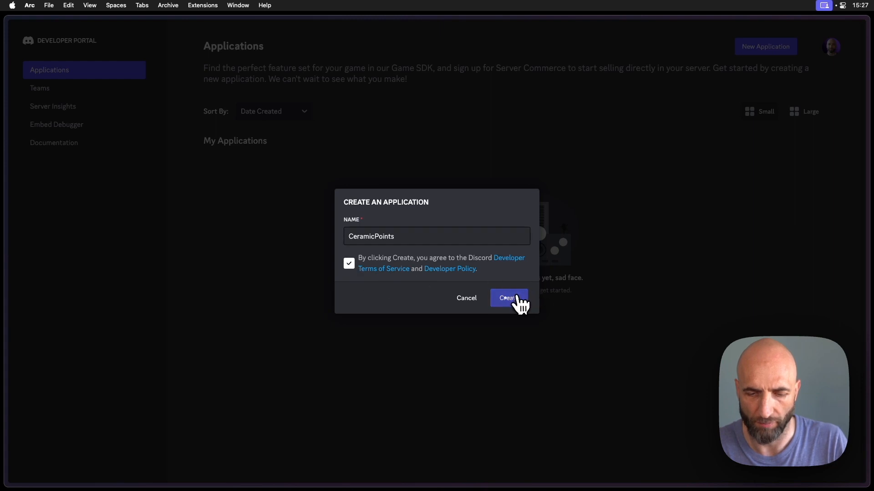
left_click(508, 298)
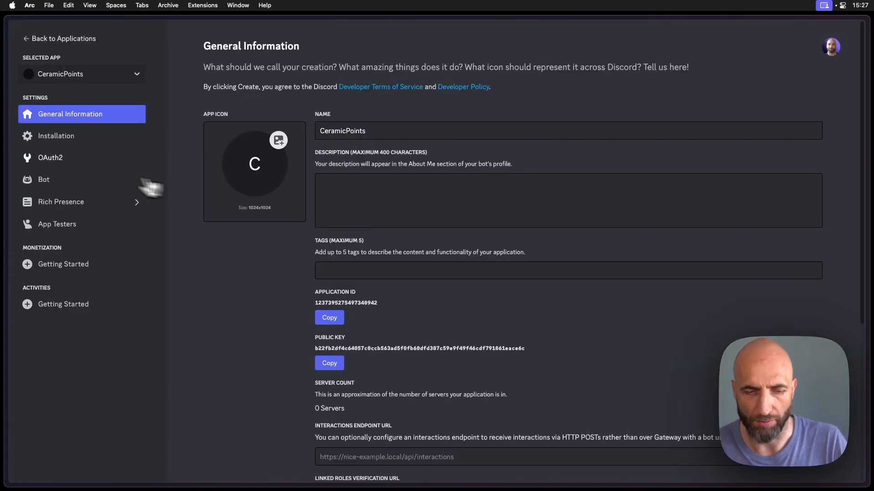
left_click(50, 158)
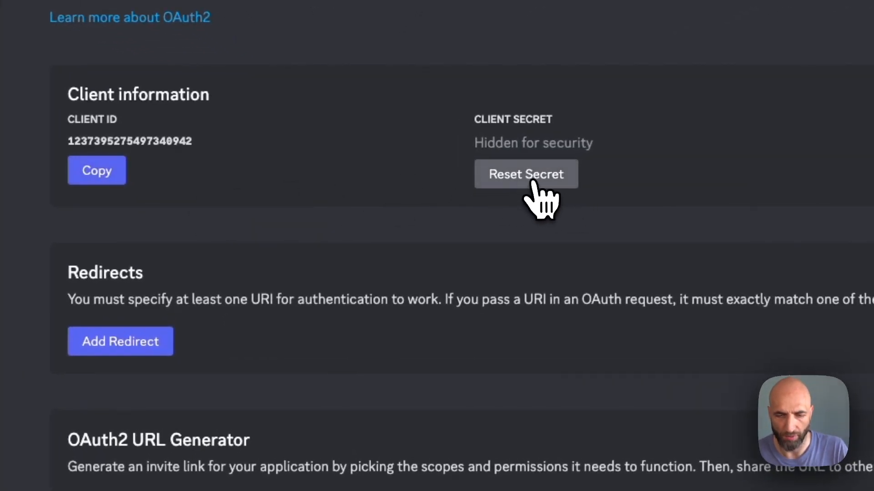
left_click(524, 173)
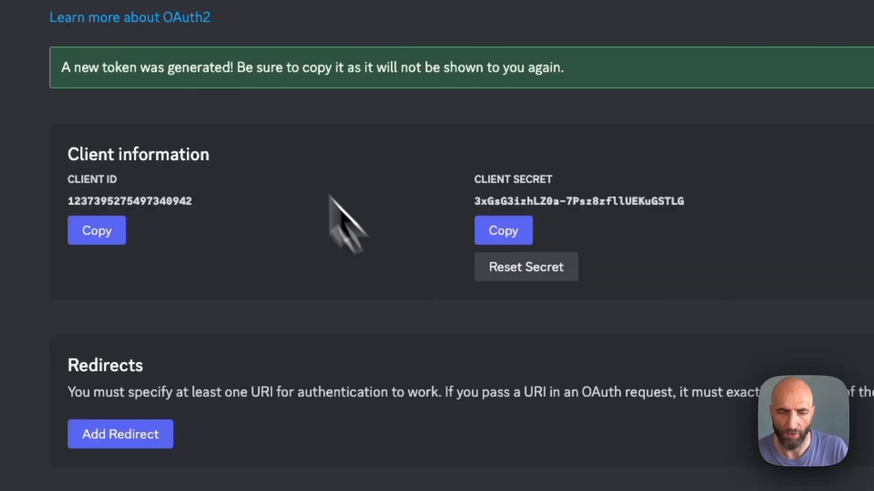
double_click(129, 201)
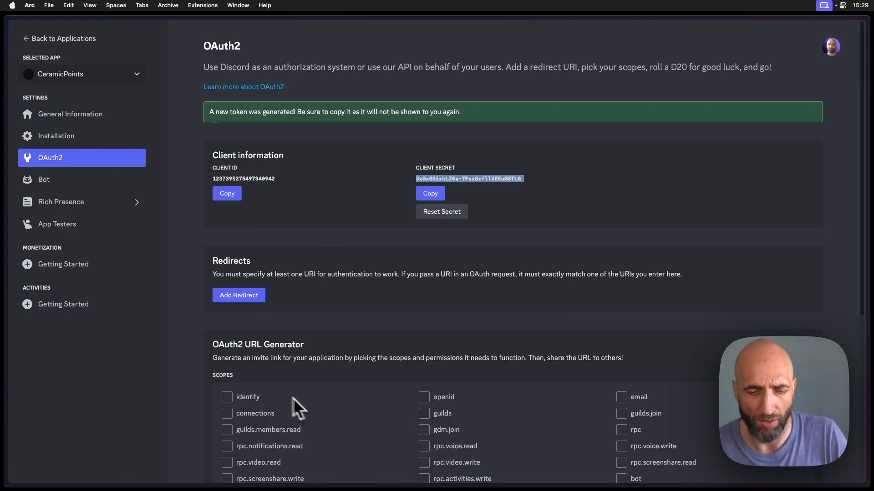
left_click(239, 295)
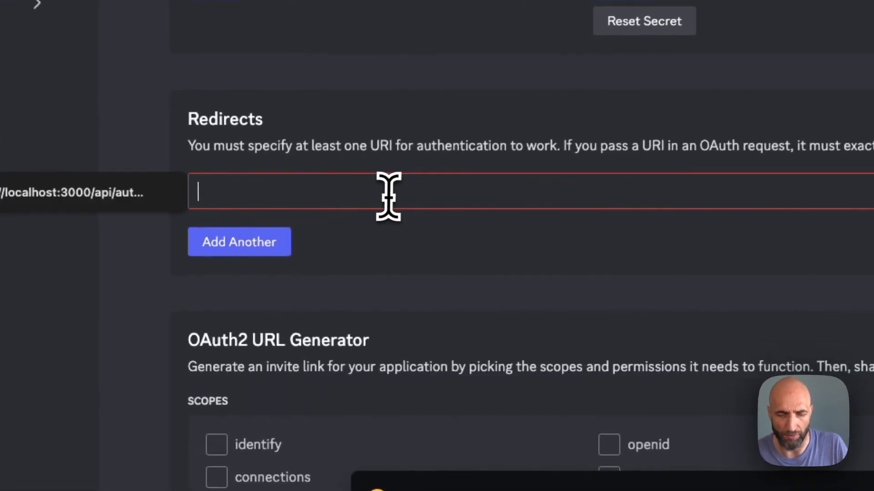
type("http://localhost:3000/api/auth/callback/discord")
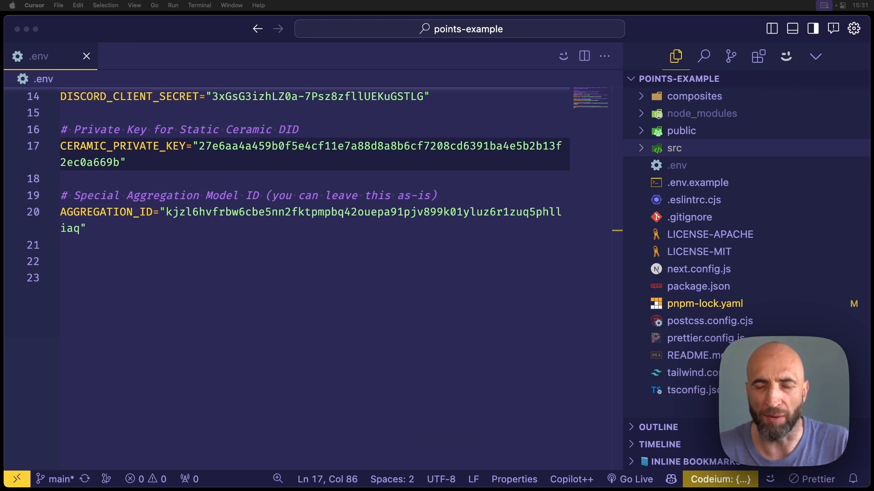
Expand src > pages in the Explorer and open _app.tsx
left_click(674, 148)
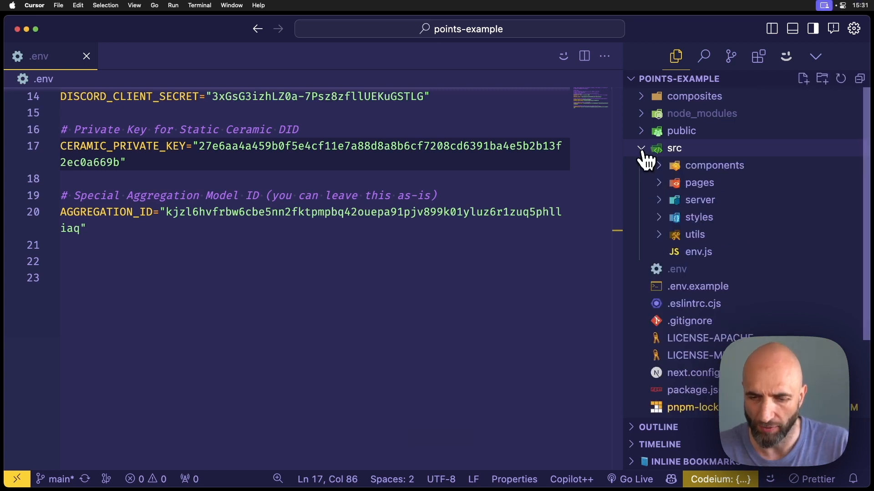
left_click(699, 183)
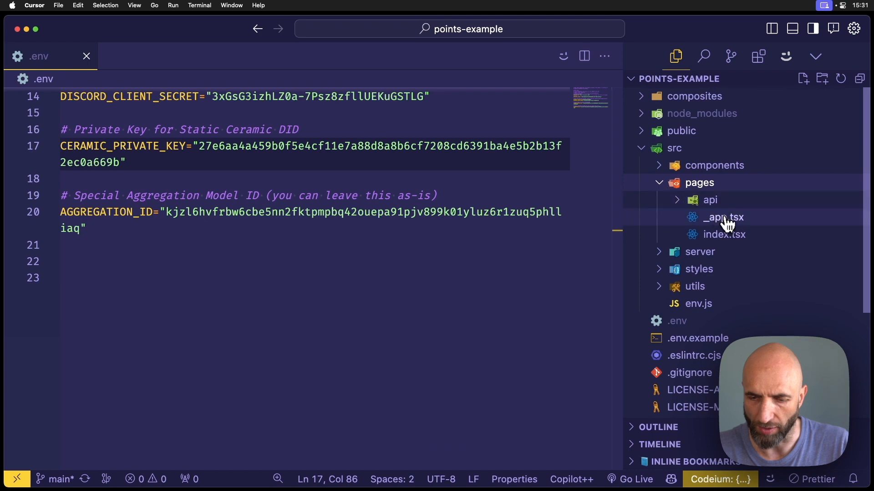
left_click(723, 216)
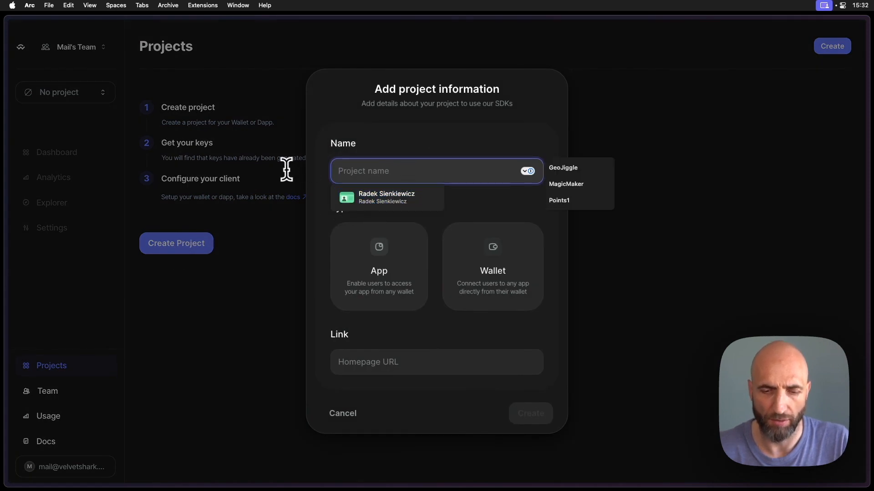
Name the new project 'Ceramic Points', choose the App type, and create it
type("Ceramic Points")
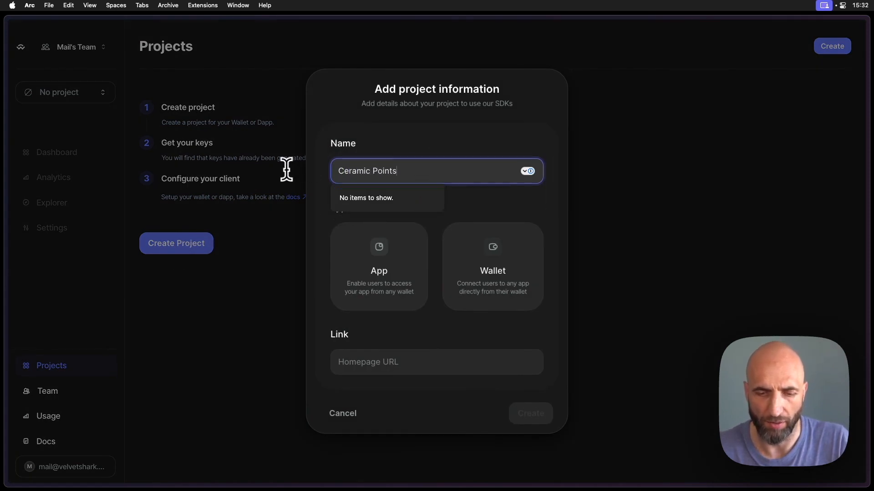
left_click(378, 266)
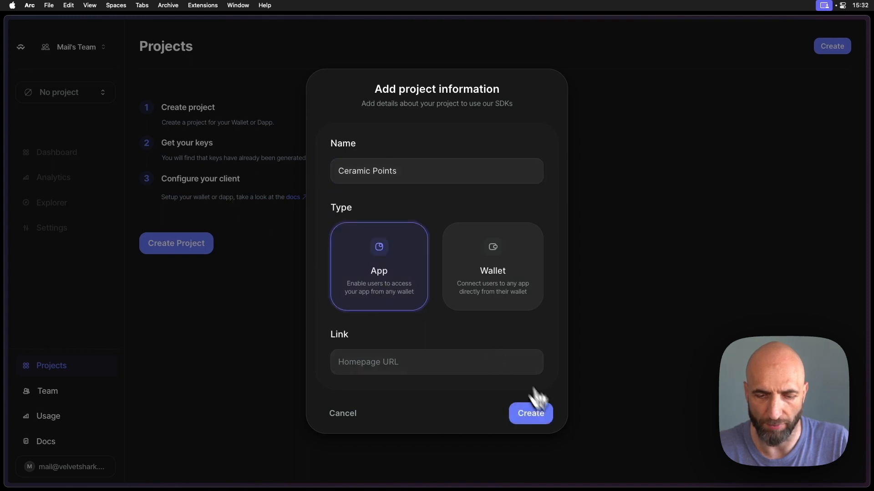
left_click(529, 414)
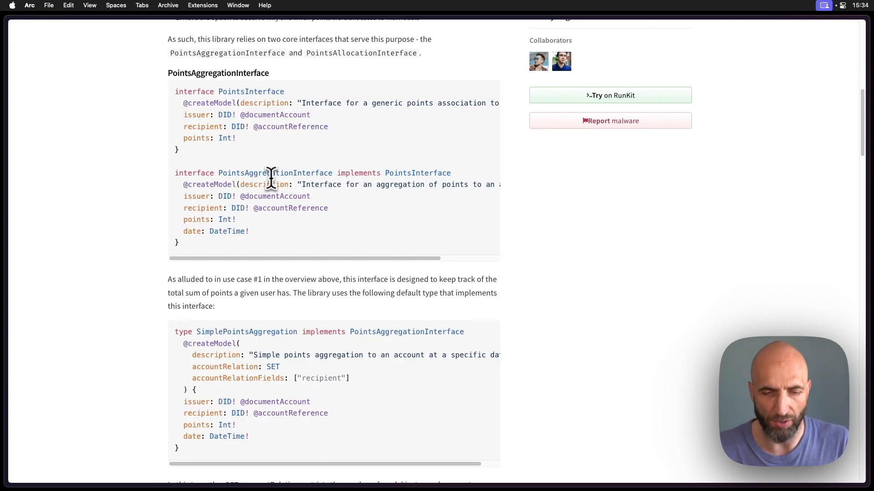
double_click(274, 173)
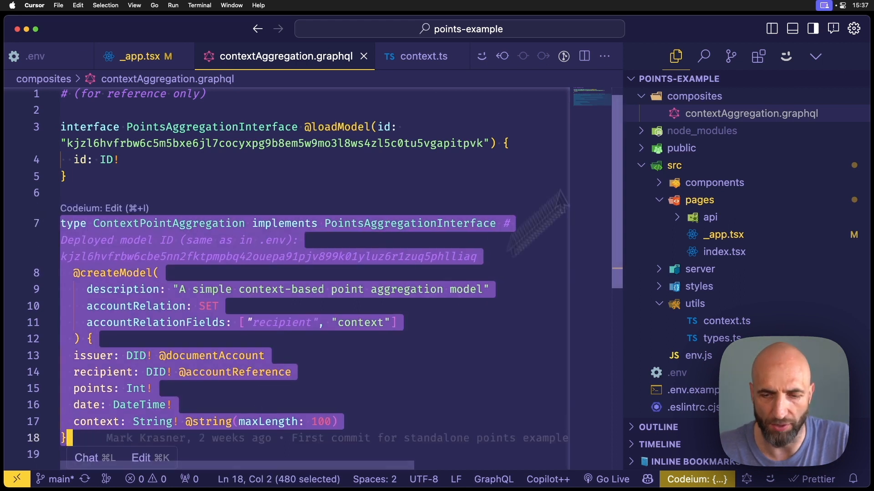
mouse_move(775, 131)
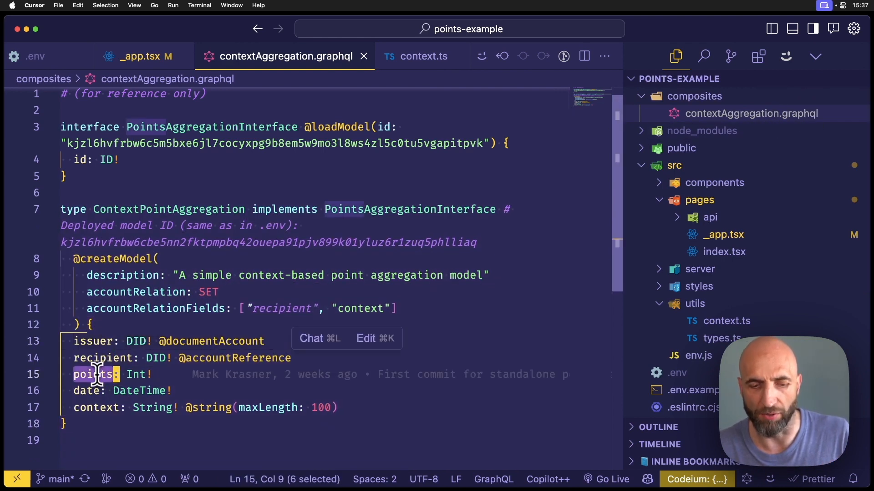
Deselect the text in contextAggregation.graphql to view the ContextPointAggregation model
left_click(107, 407)
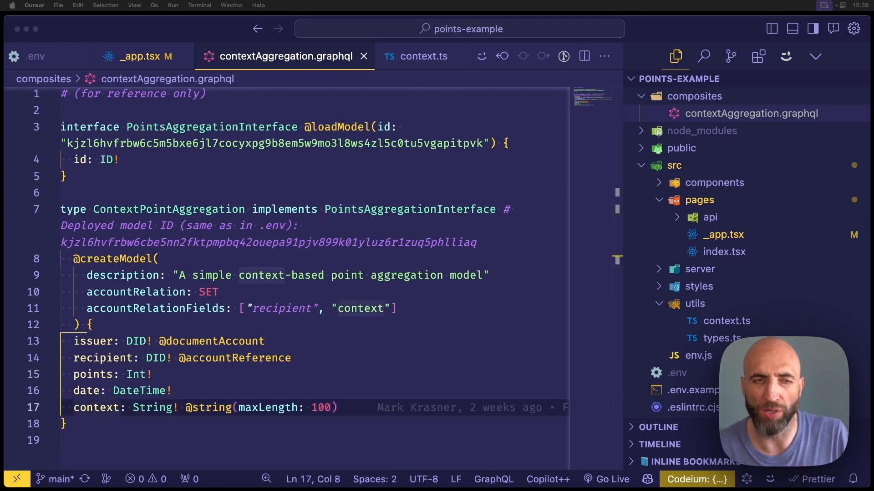
mouse_move(476, 251)
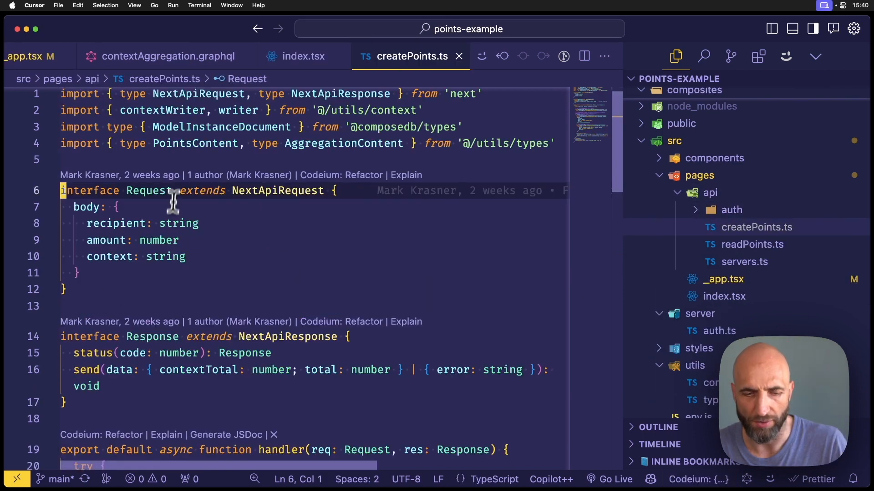
Highlight the recipient and amount fields in createPoints.ts, then open and scroll readPoints.ts
double_click(147, 190)
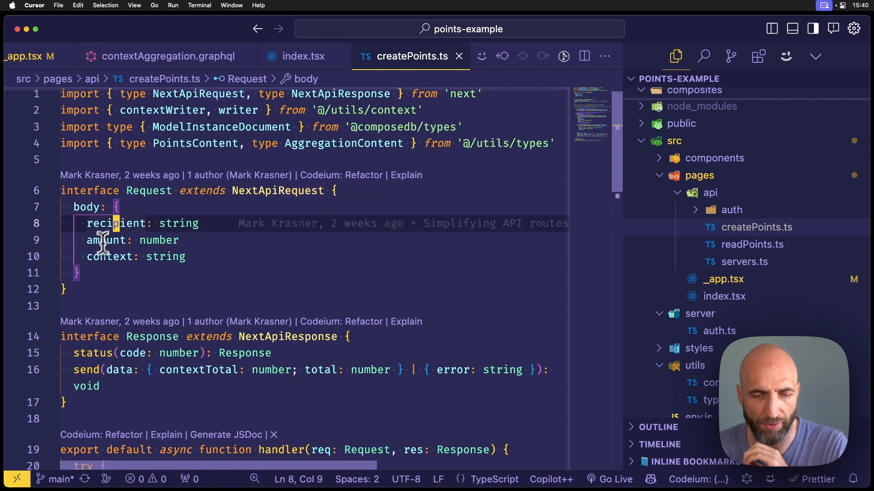
double_click(110, 256)
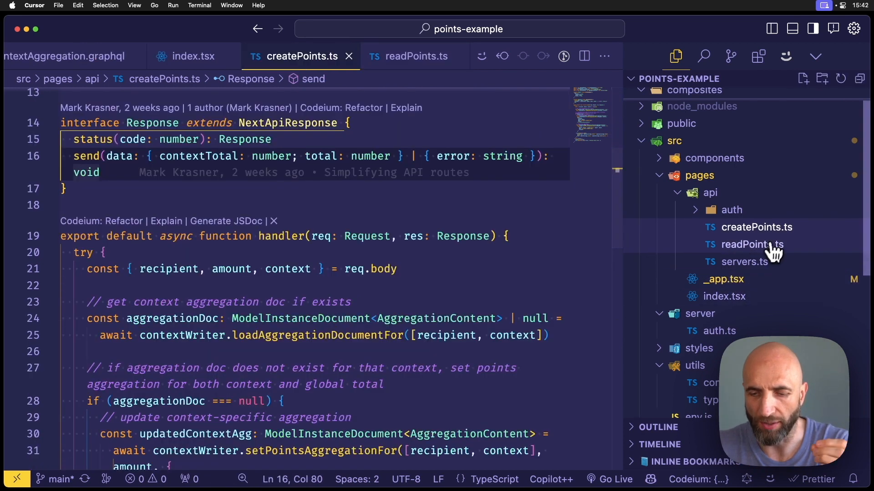
left_click(752, 243)
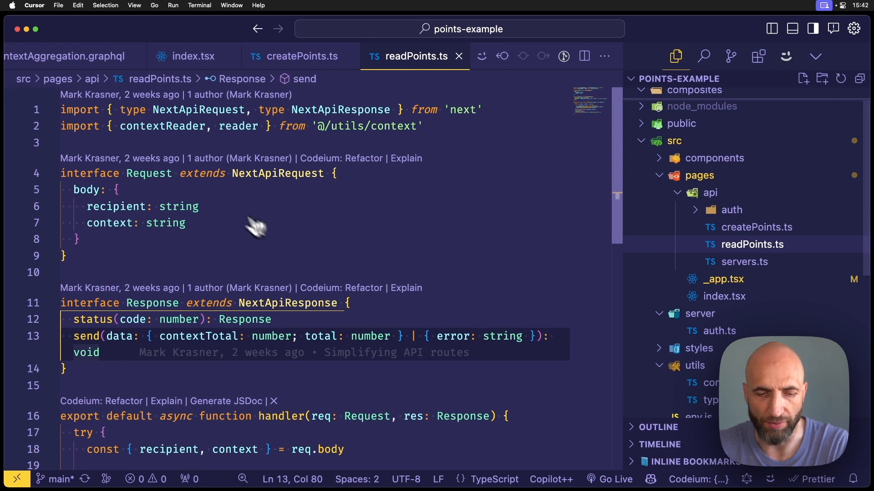
scroll("down", 3)
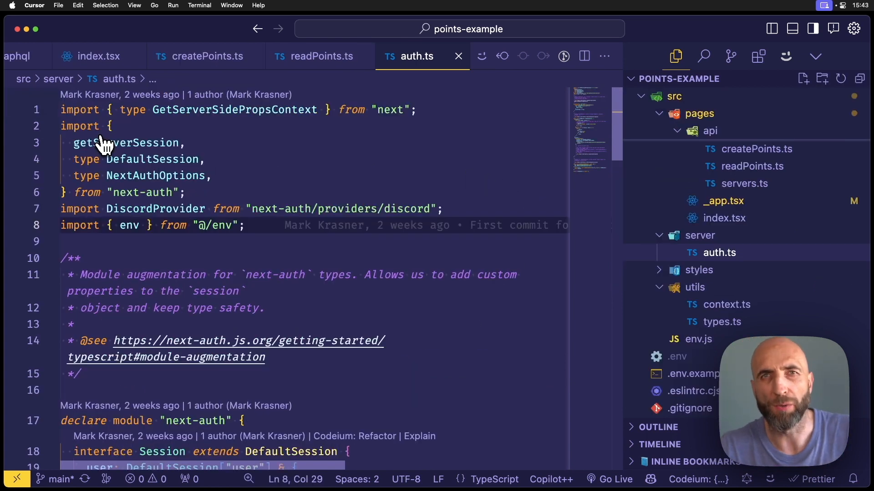
mouse_move(131, 131)
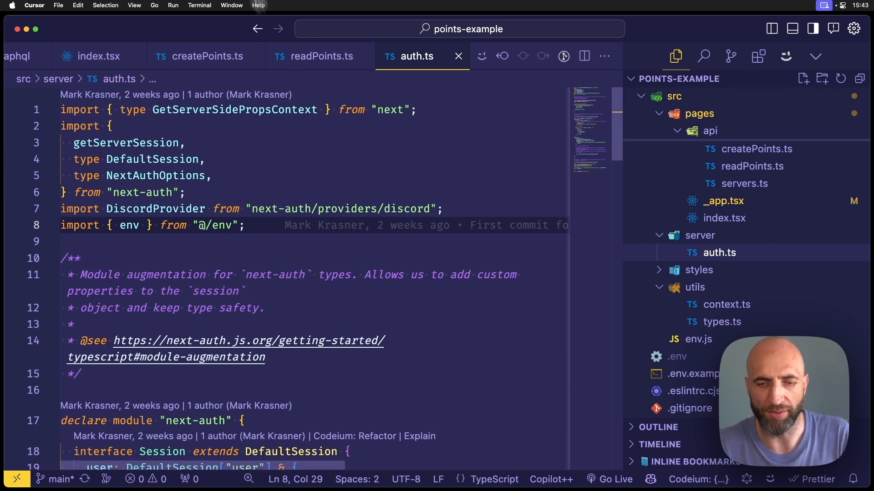
mouse_move(268, 278)
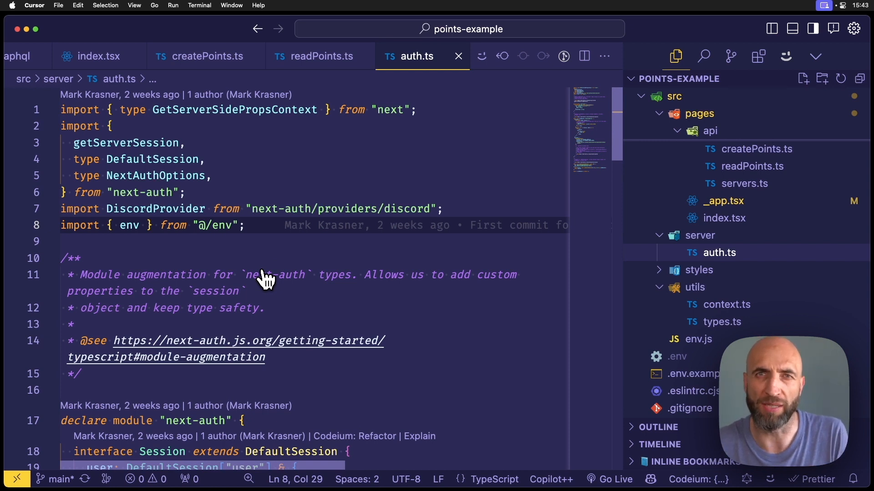
Scroll through the next-auth Discord provider configuration in auth.ts
scroll("down", 3)
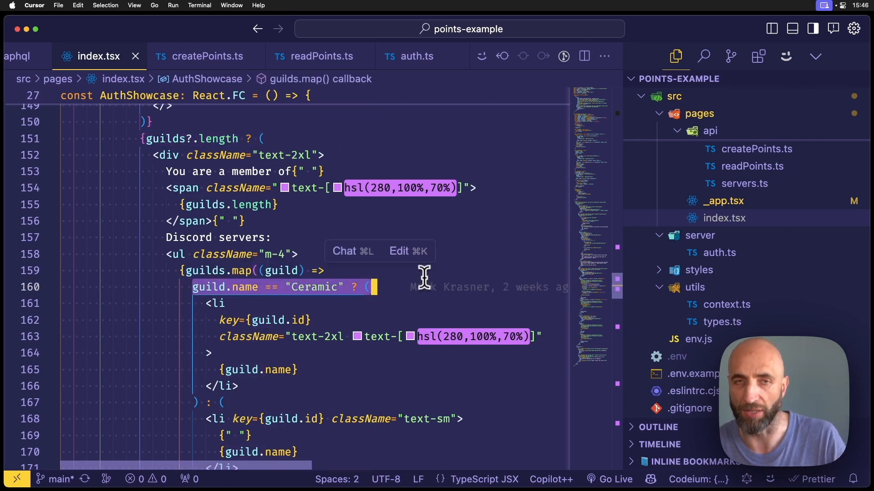
Scroll index.tsx down to the guilds.map list and the Check Status claim handler
scroll("down", 3)
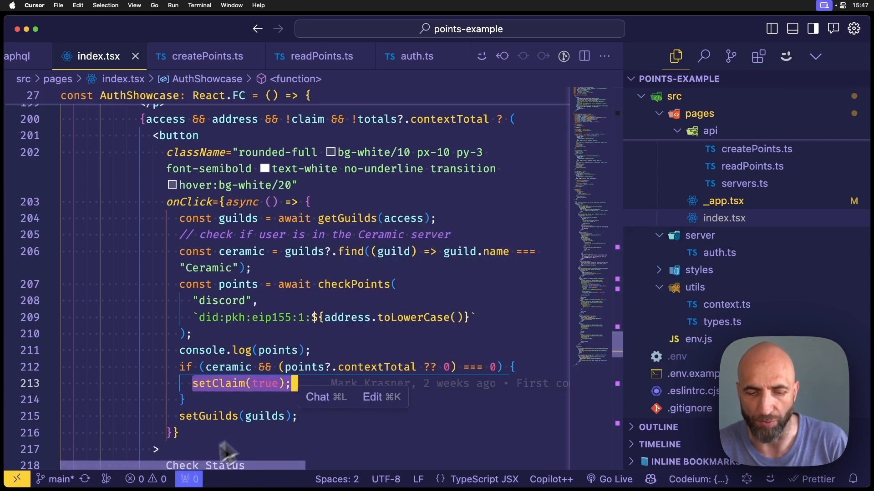
mouse_move(409, 293)
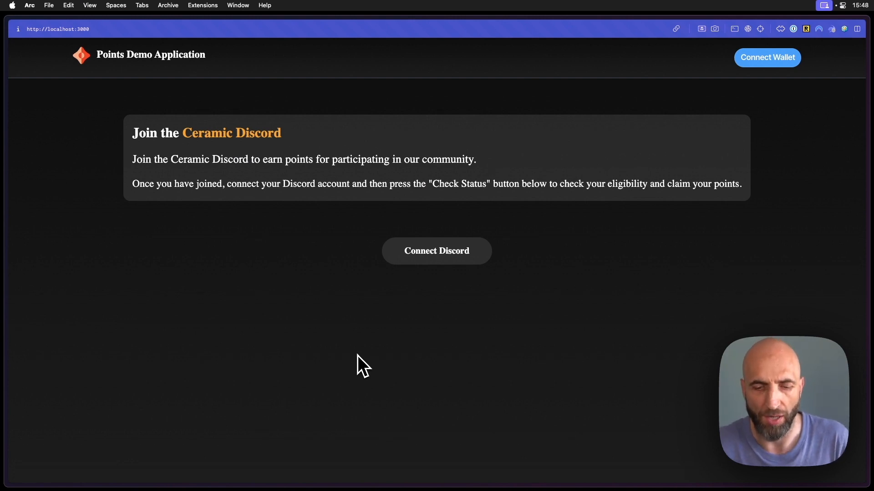
mouse_move(796, 112)
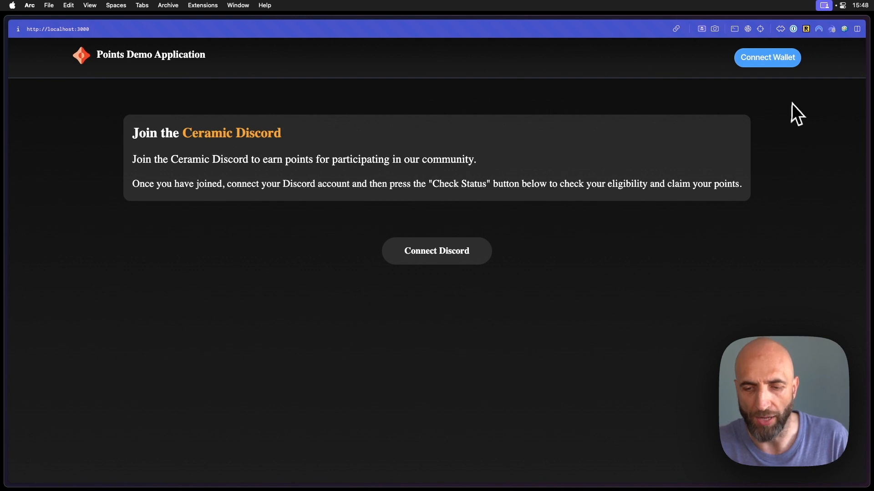
Connect the crypto wallet on the Points Demo Application at localhost:3000
left_click(766, 58)
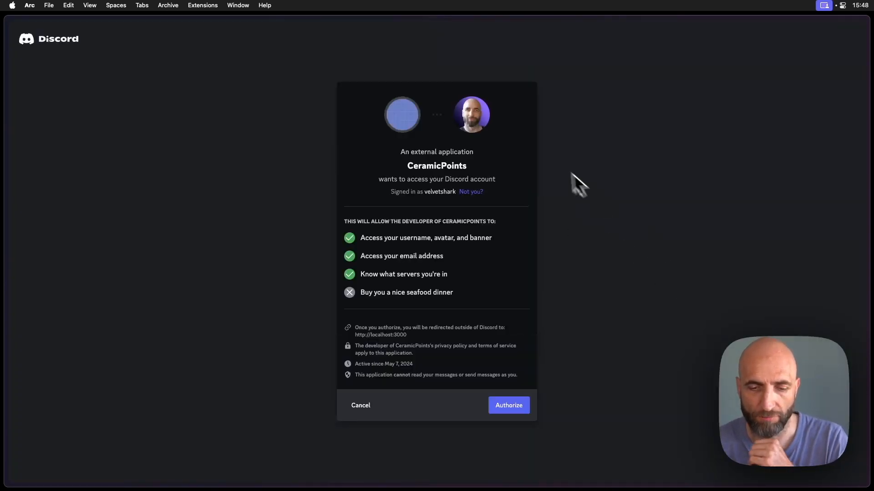
Authorise CeramicPoints on Discord, then check status to list the 45 joined servers
left_click(508, 405)
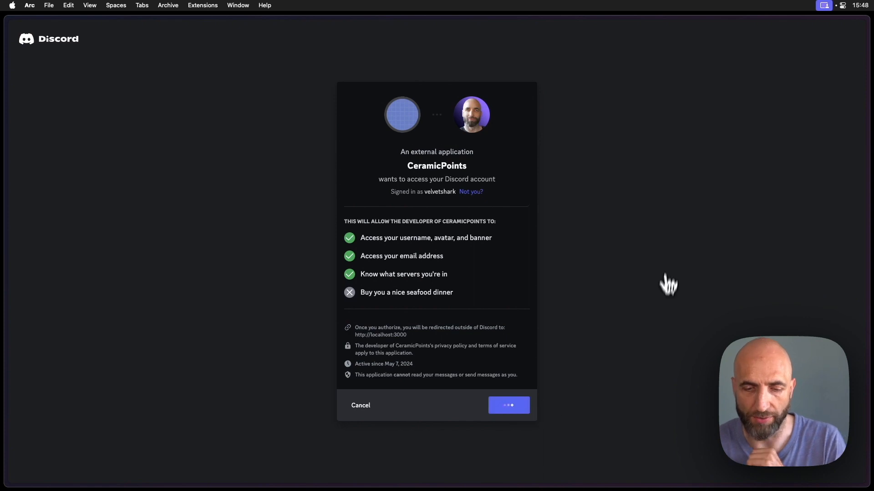
left_click(508, 405)
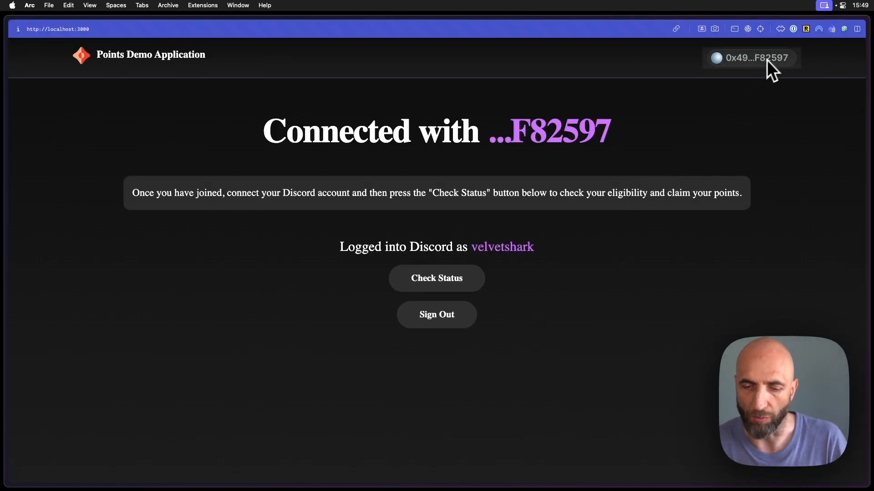
mouse_move(512, 278)
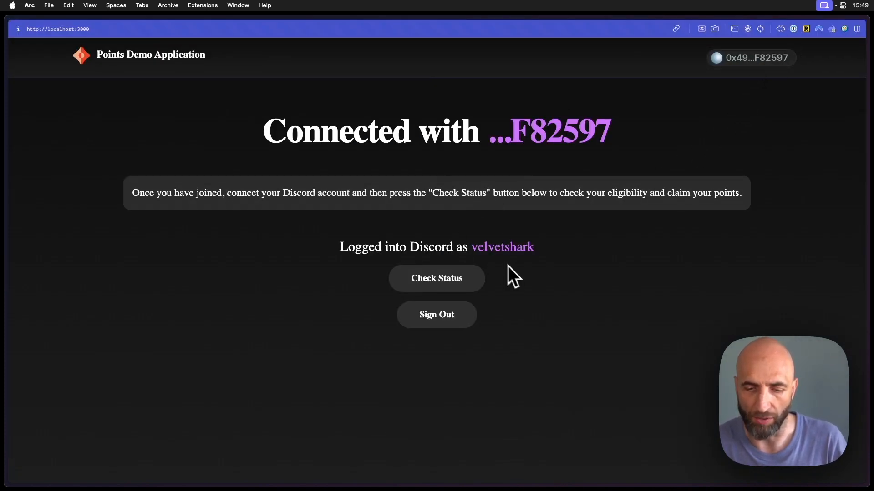
mouse_move(424, 302)
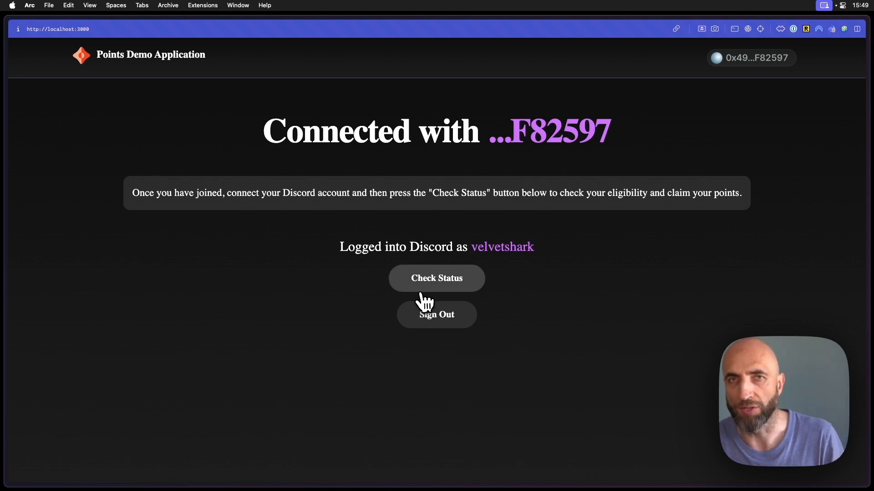
left_click(436, 278)
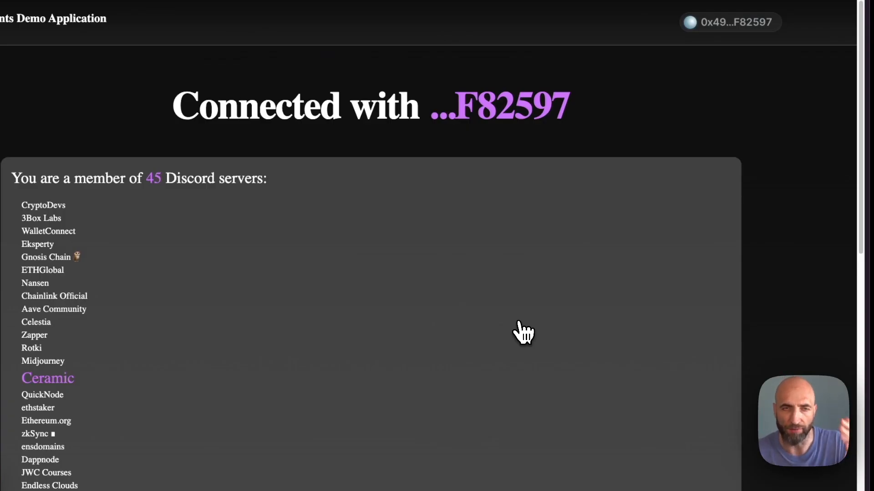
Scroll past the 45-server list to reach the Claim Points button
scroll("down", 3)
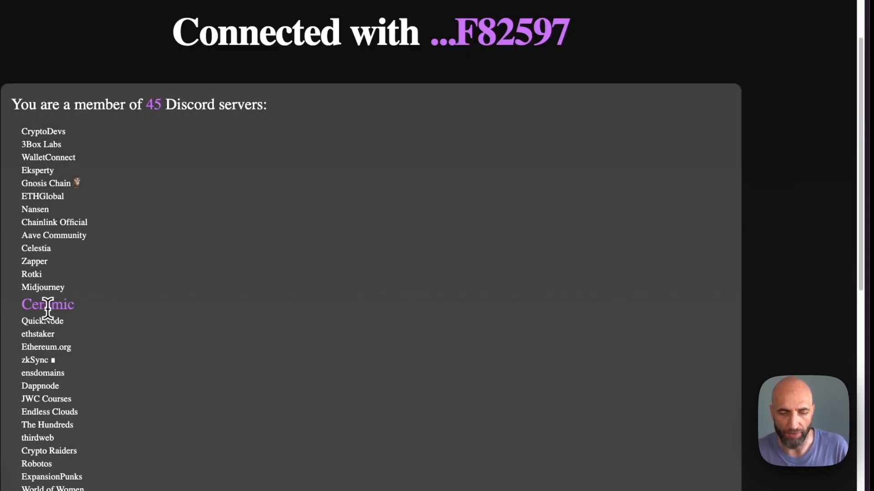
scroll("down", 3)
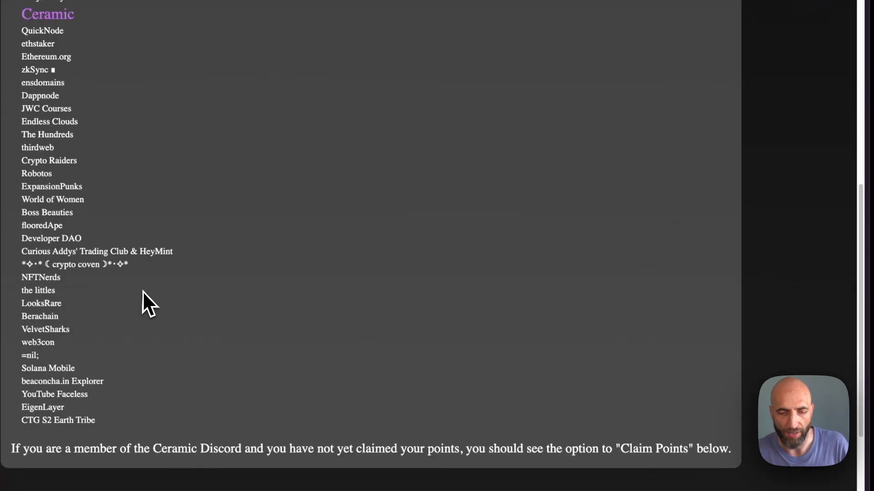
scroll("down", 3)
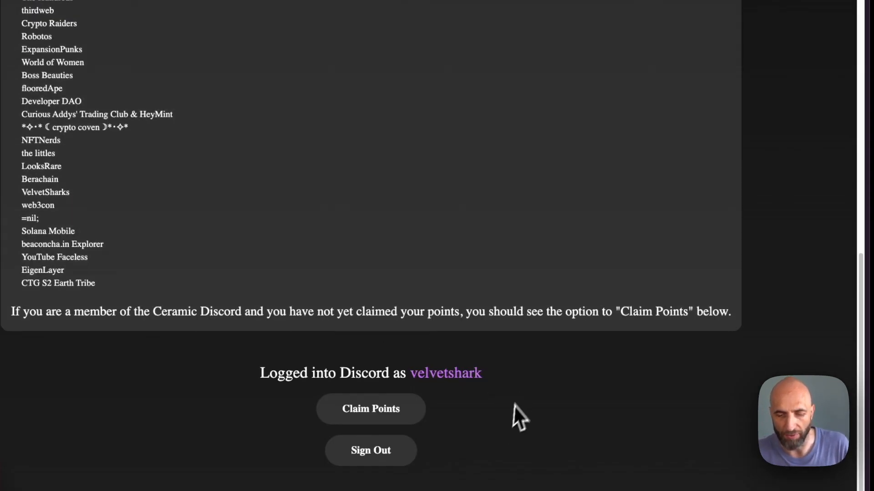
mouse_move(424, 387)
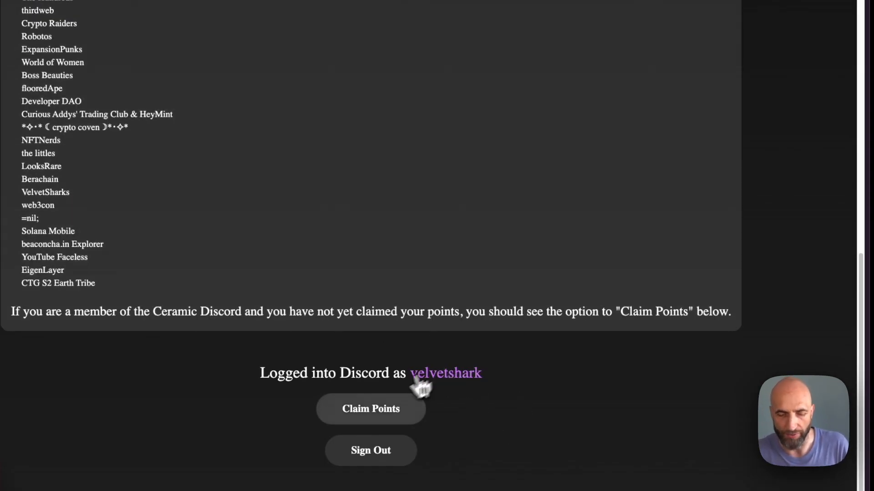
mouse_move(580, 379)
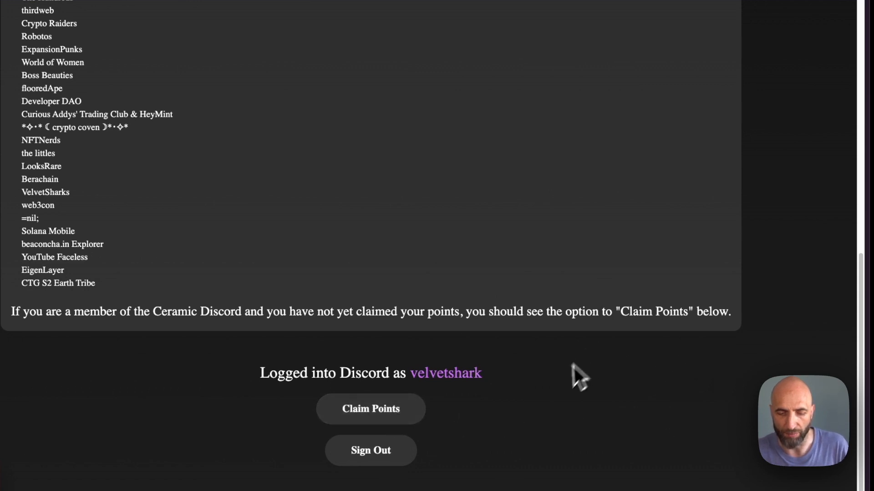
Claim the Discord points and confirm 'Discord points claimed: 20'
left_click(370, 408)
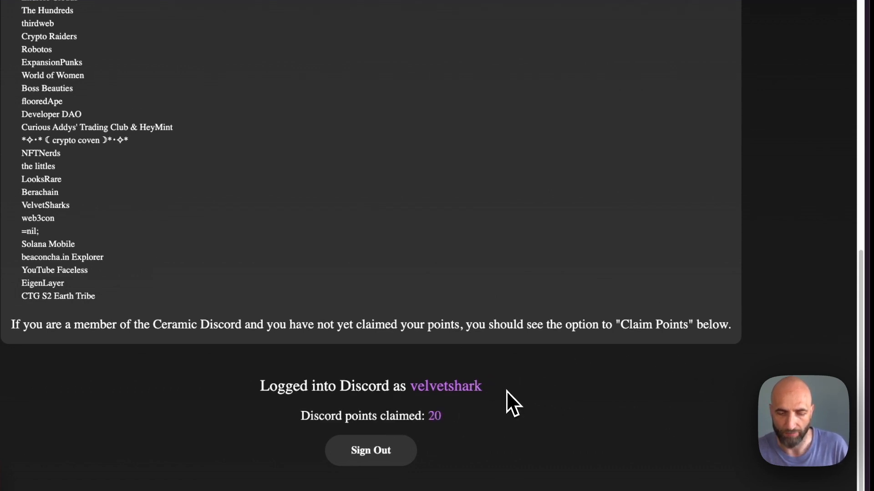
mouse_move(426, 424)
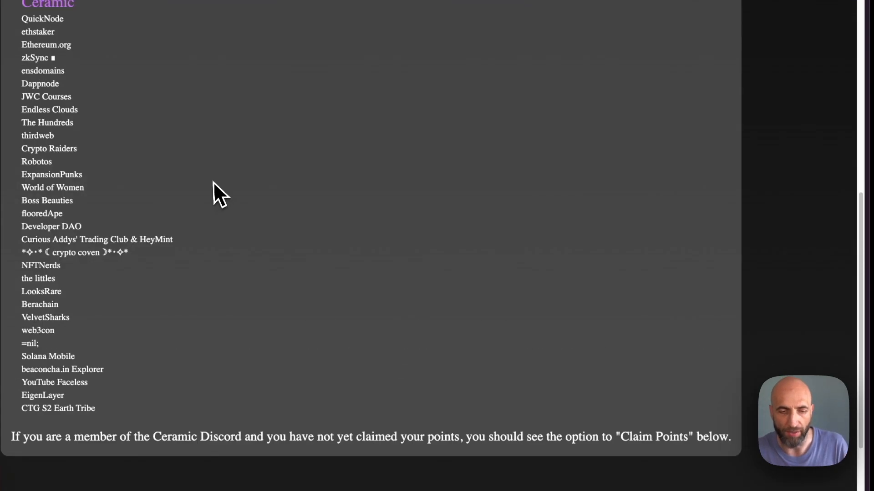
scroll("down", 3)
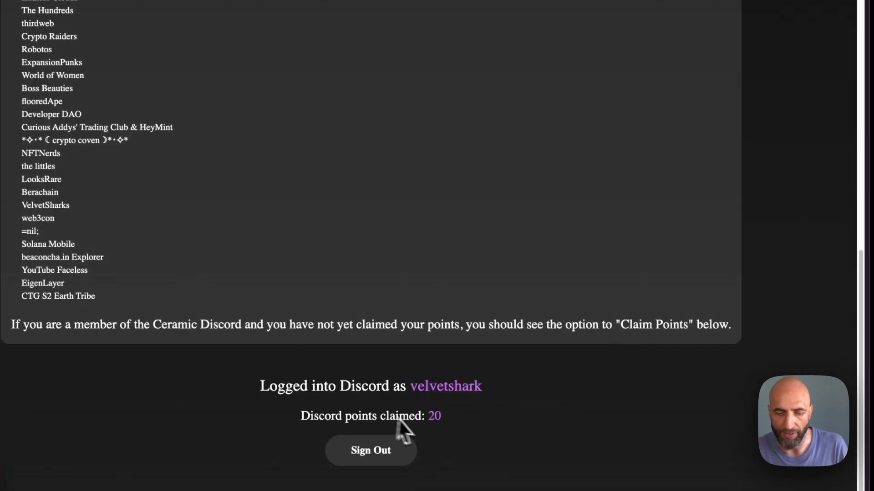
mouse_move(440, 468)
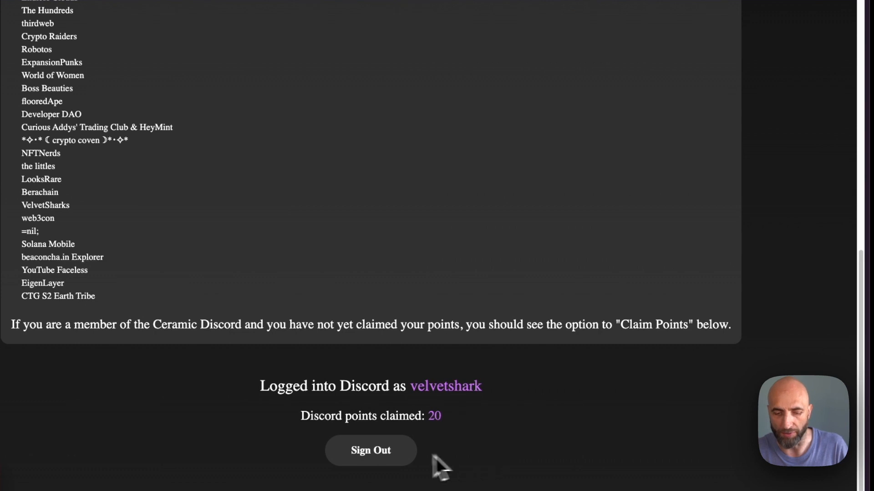